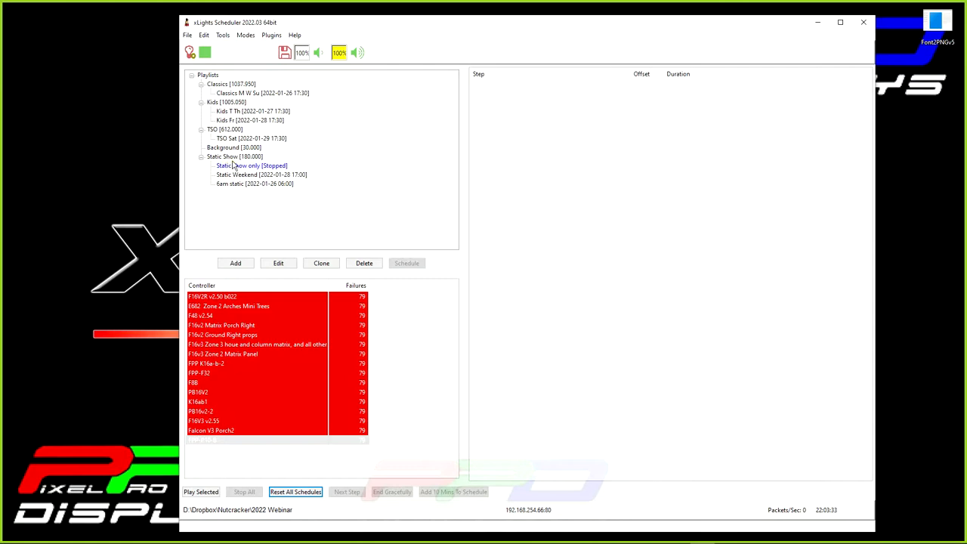
mouse_move(247, 160)
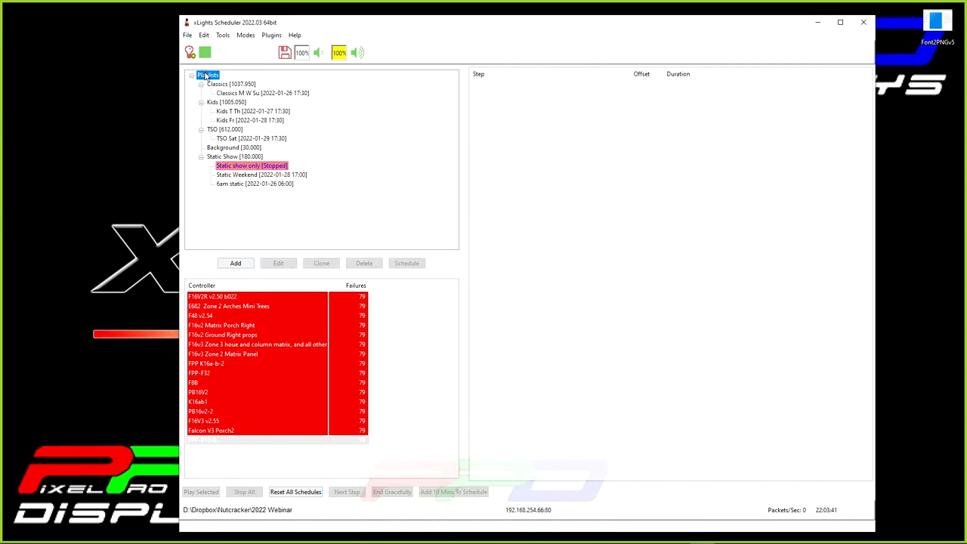
- Add an advanced playlist and name it 'Static Sequence with Music'
right_click(208, 75)
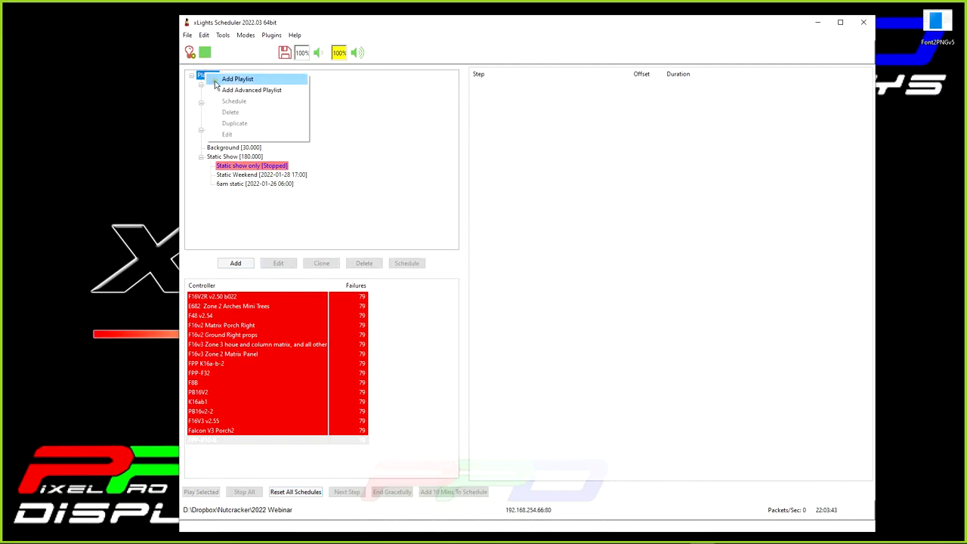
left_click(237, 79)
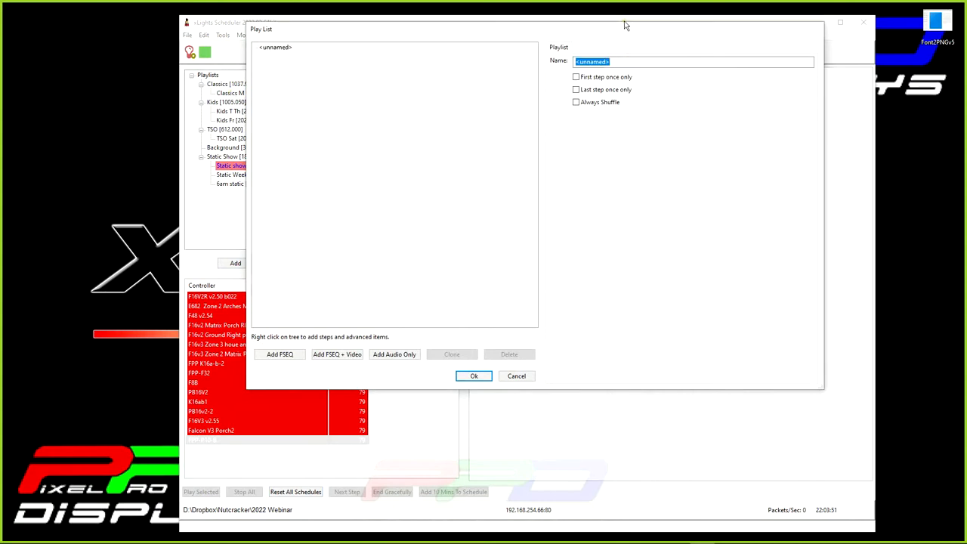
type("Static Sequence with Music")
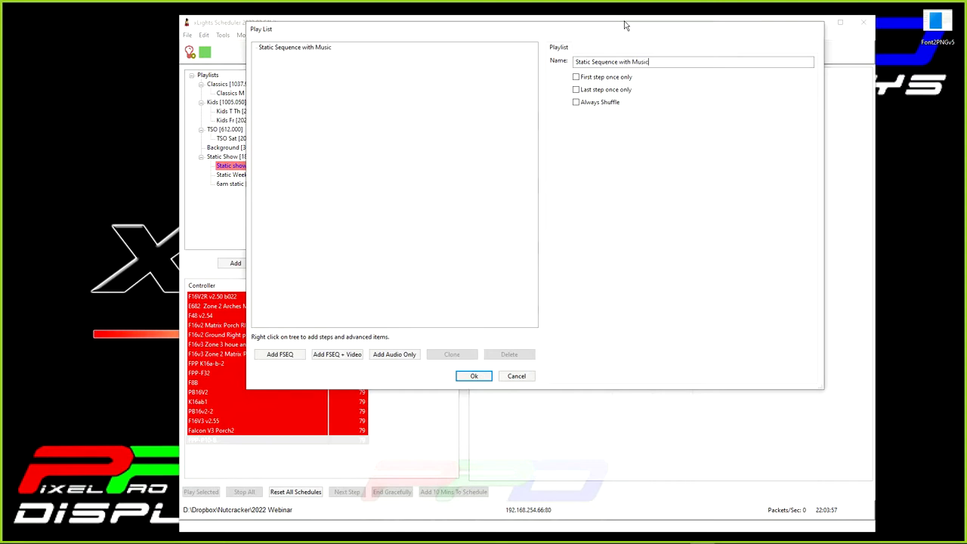
mouse_move(476, 95)
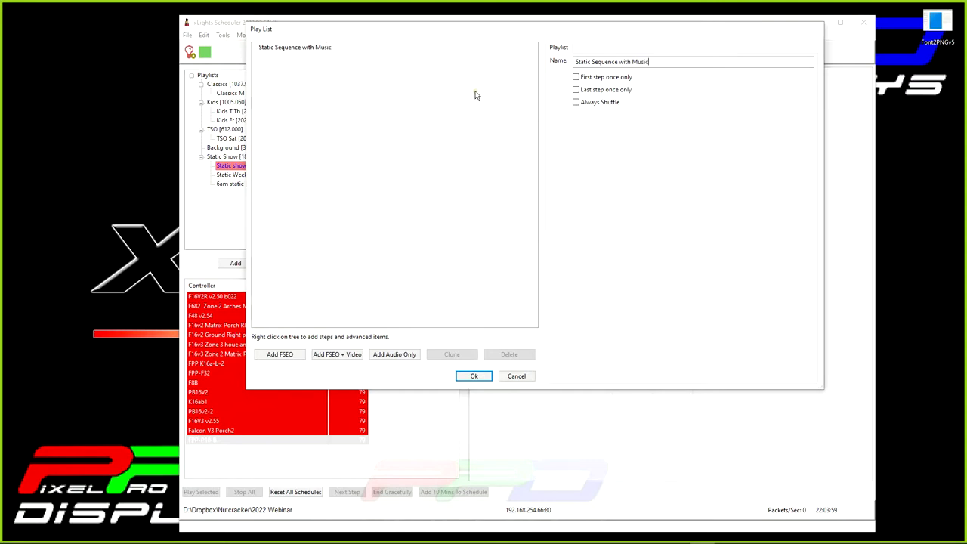
mouse_move(260, 370)
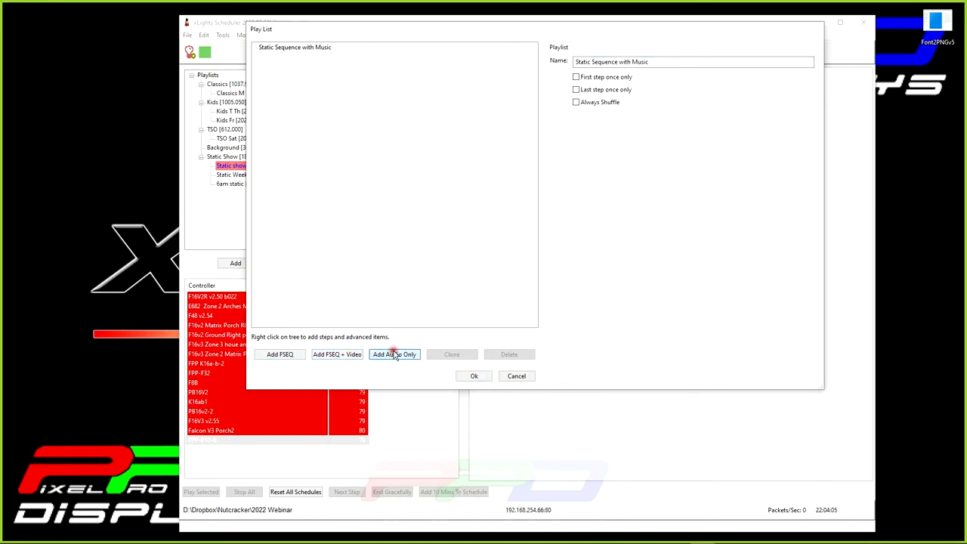
- Add Josh Groban_The Christmas Song (234 s) as an audio-only step
left_click(394, 354)
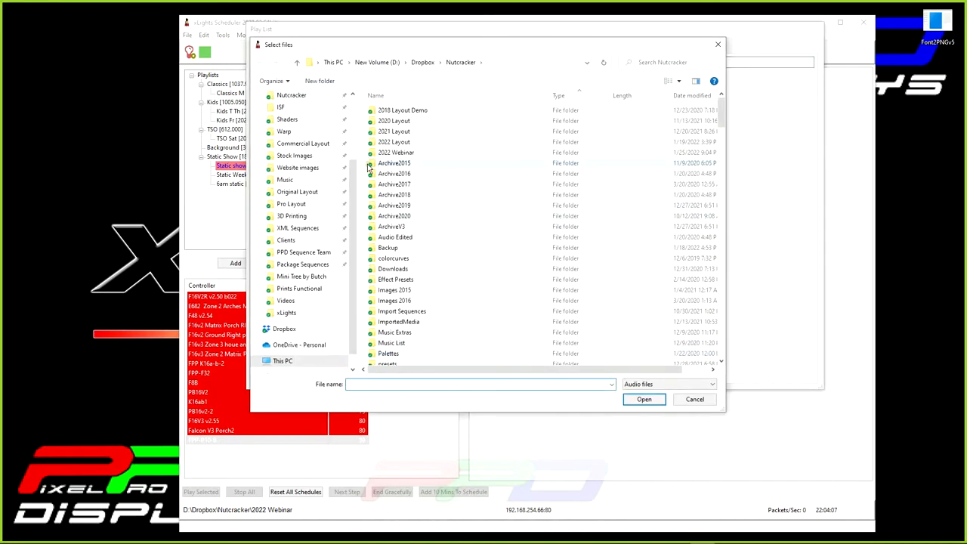
mouse_move(407, 345)
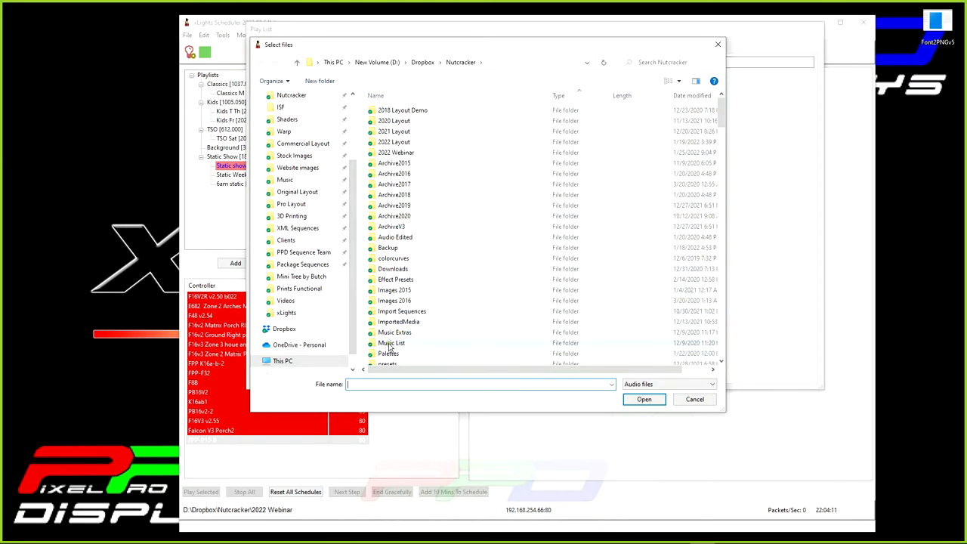
mouse_move(391, 343)
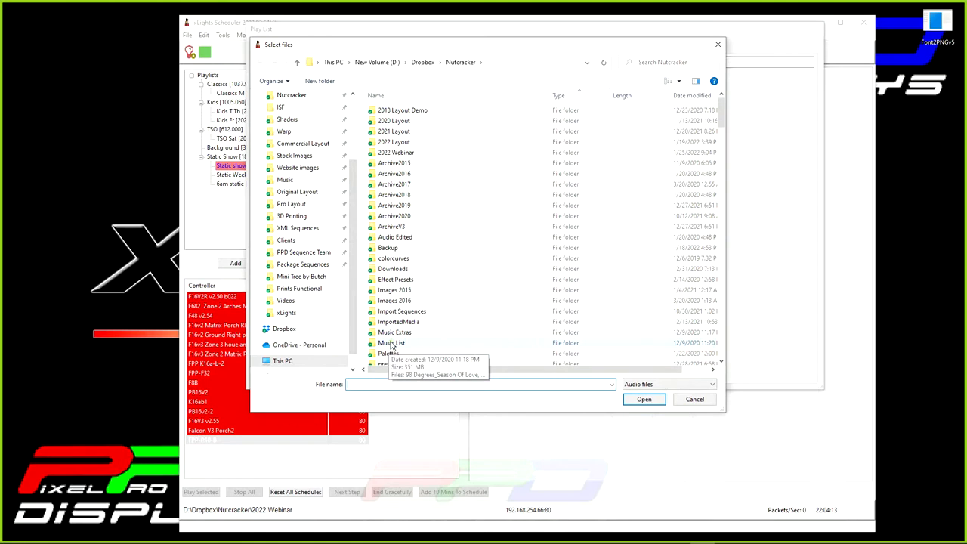
left_click(391, 342)
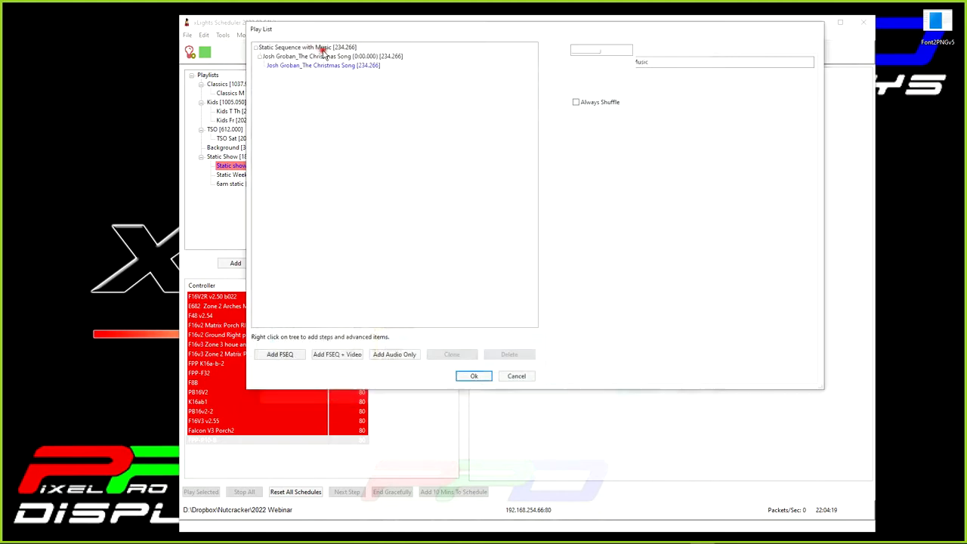
- Add every song in the Music List folder as audio-only steps, totalling about 12,011 seconds
left_click(307, 47)
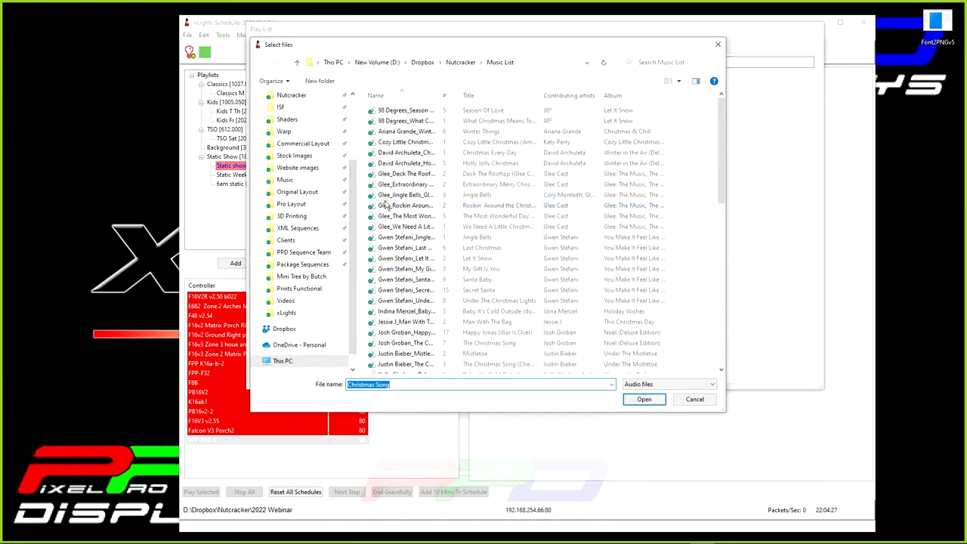
left_click(407, 111)
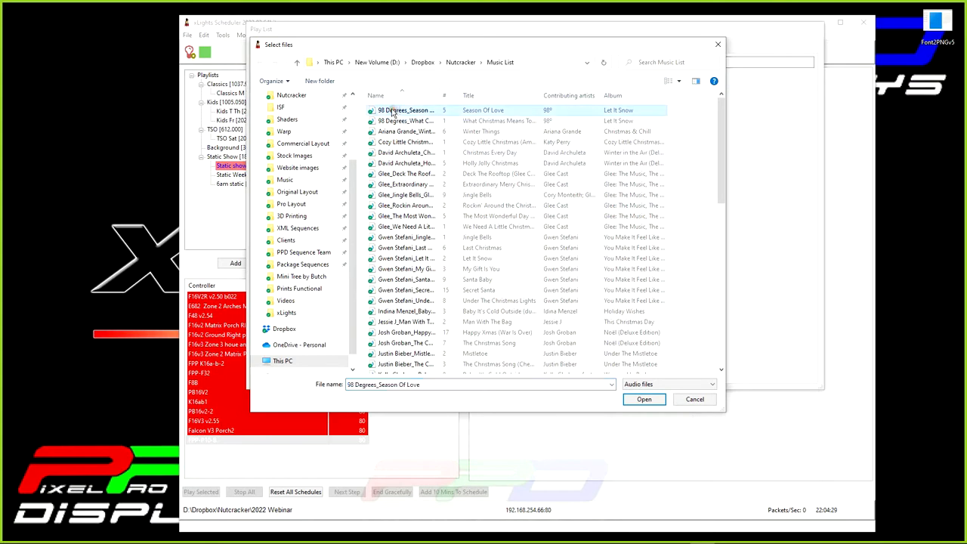
mouse_move(405, 121)
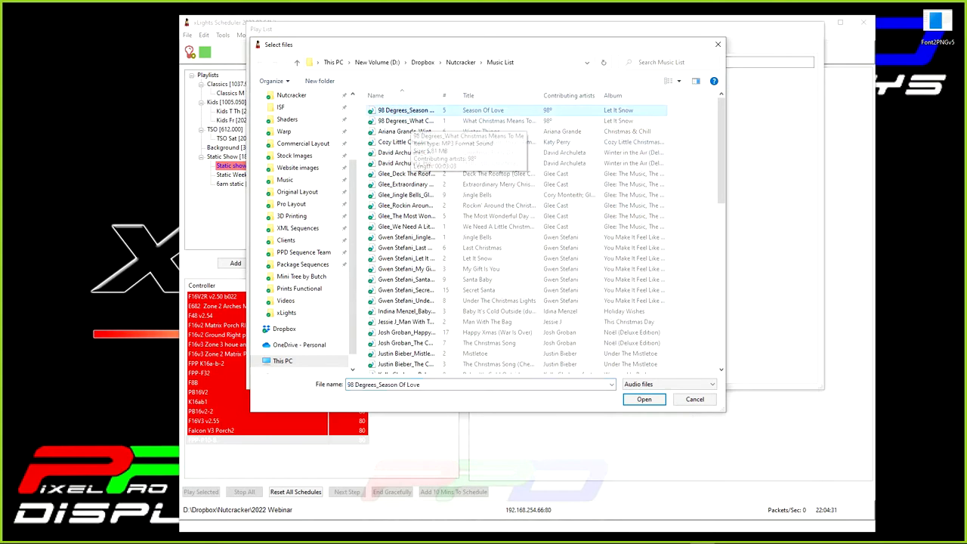
scroll("down", 3)
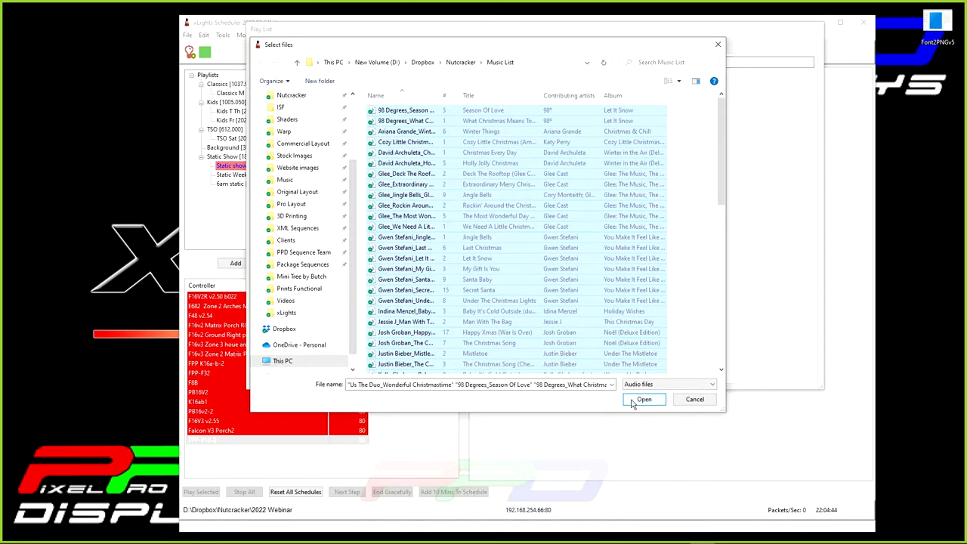
left_click(643, 399)
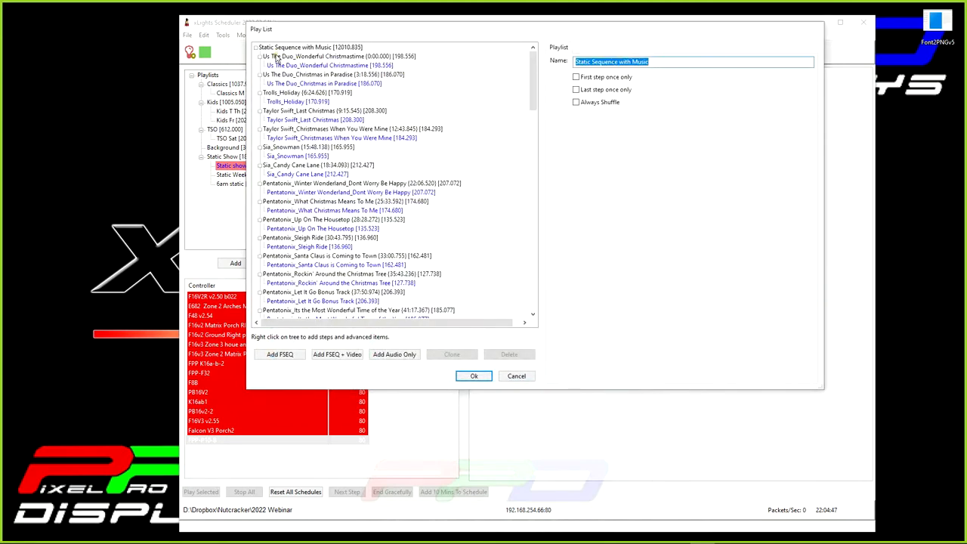
left_click(339, 55)
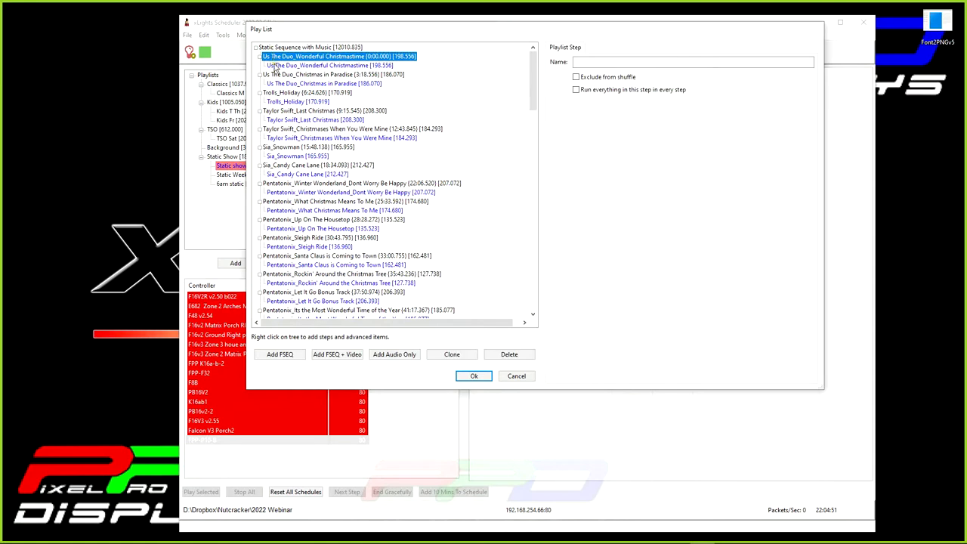
left_click(330, 65)
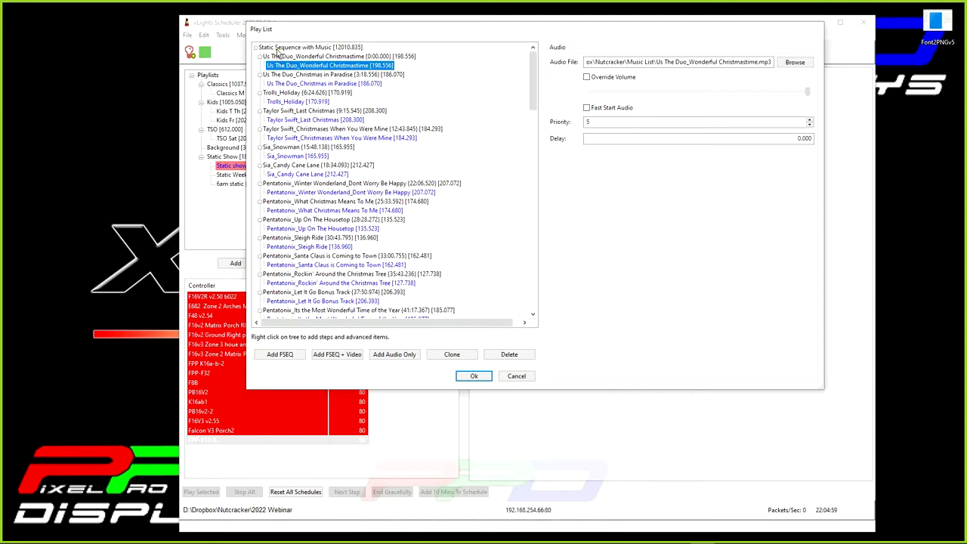
left_click(310, 46)
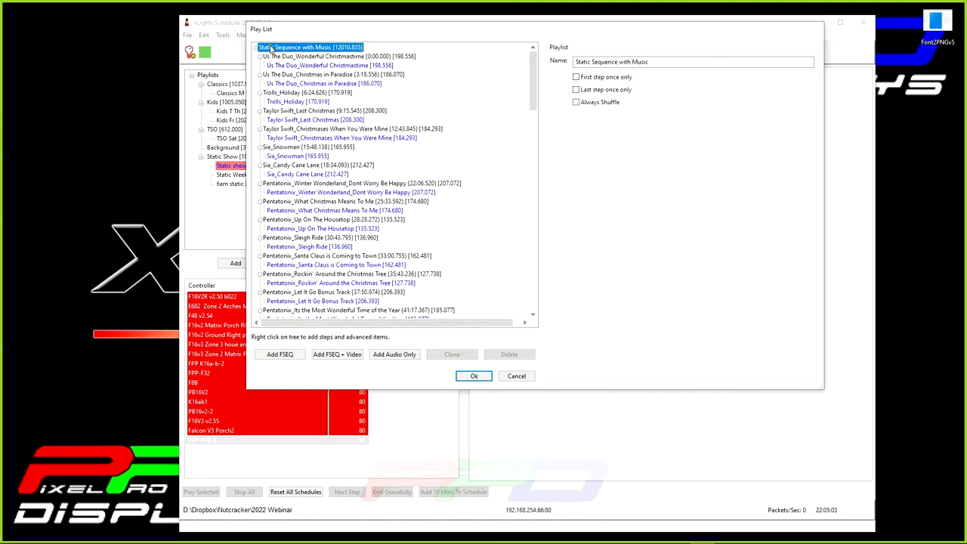
mouse_move(568, 101)
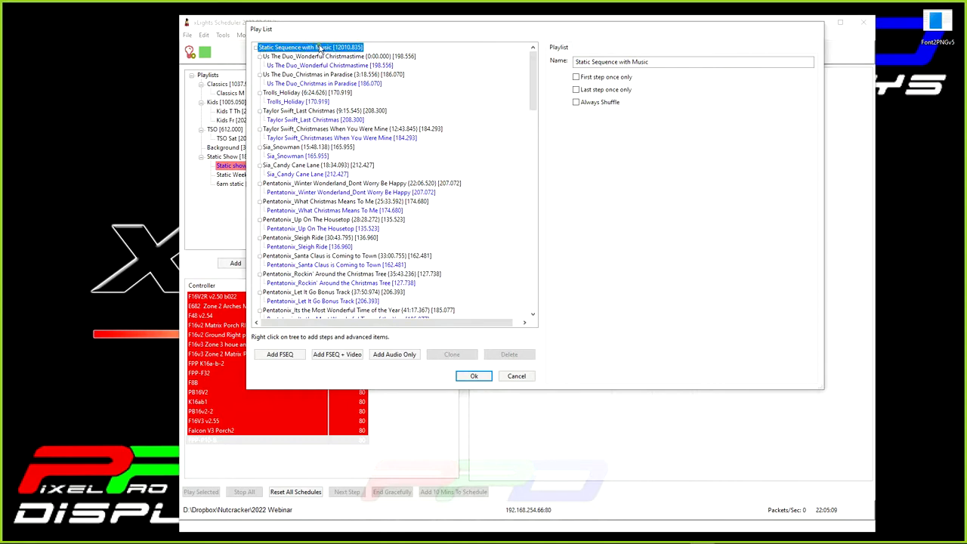
- Tick Always Shuffle on the playlist root after checking the Last Christmas step's settings
left_click(575, 102)
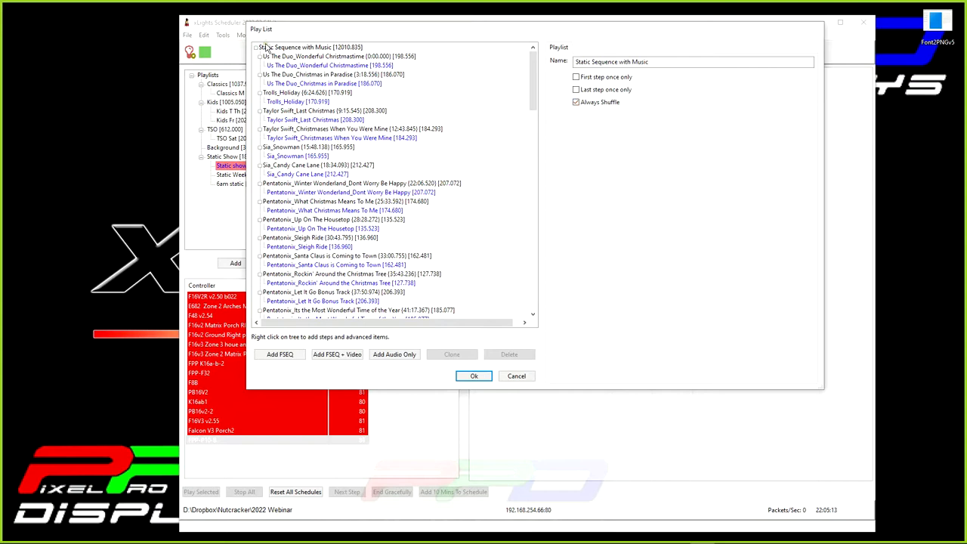
left_click(310, 47)
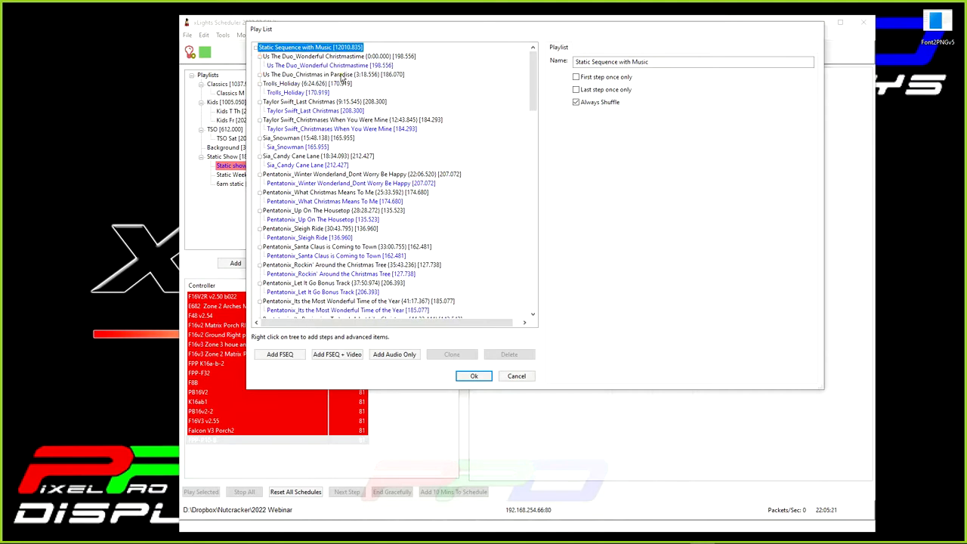
left_click(325, 92)
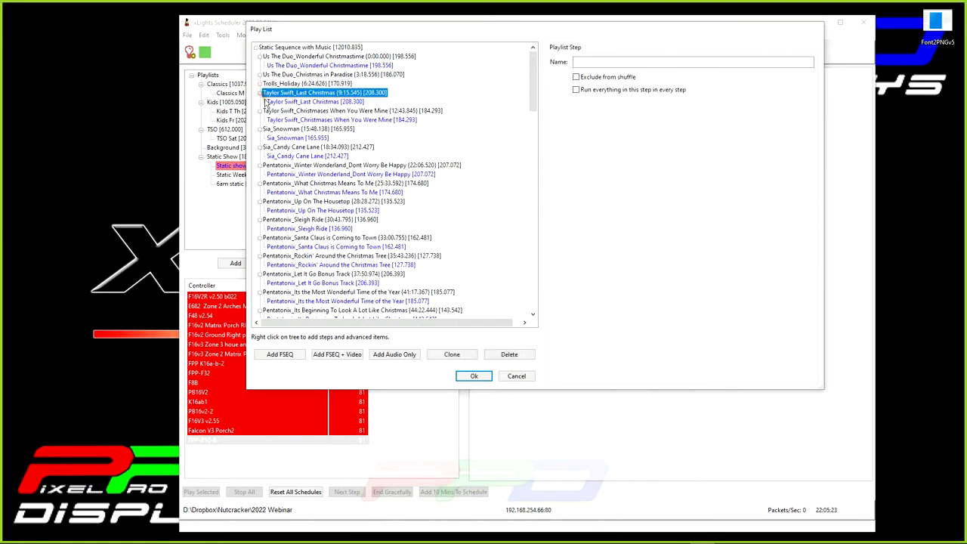
mouse_move(274, 47)
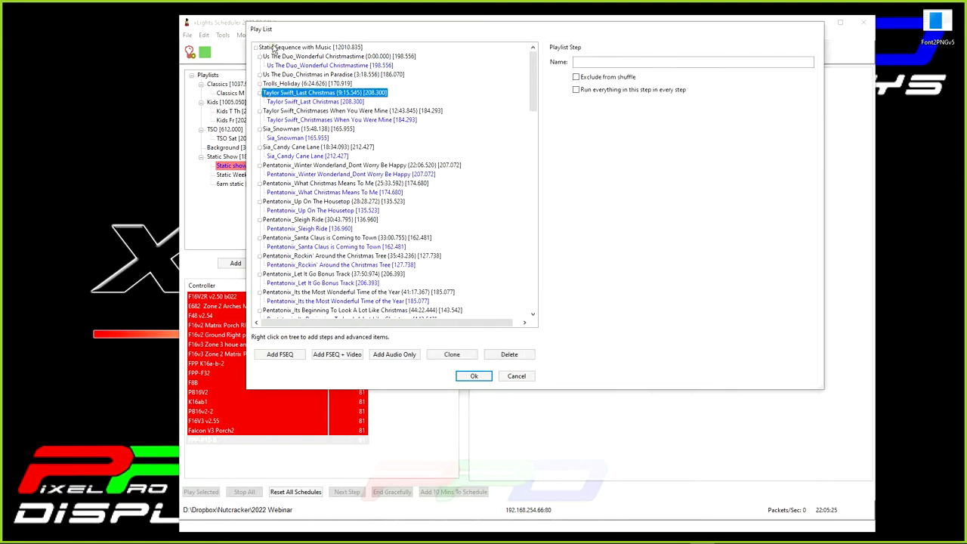
left_click(310, 47)
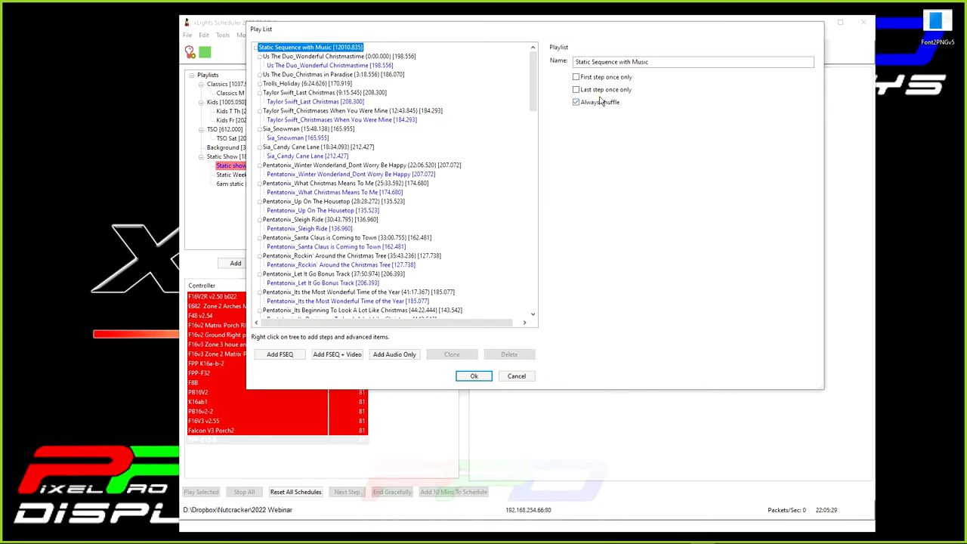
left_click(575, 101)
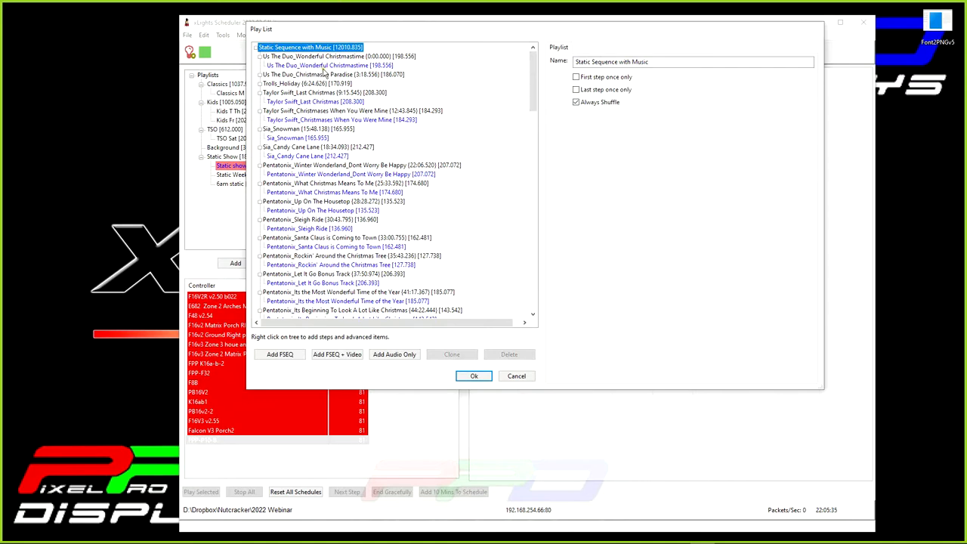
mouse_move(464, 231)
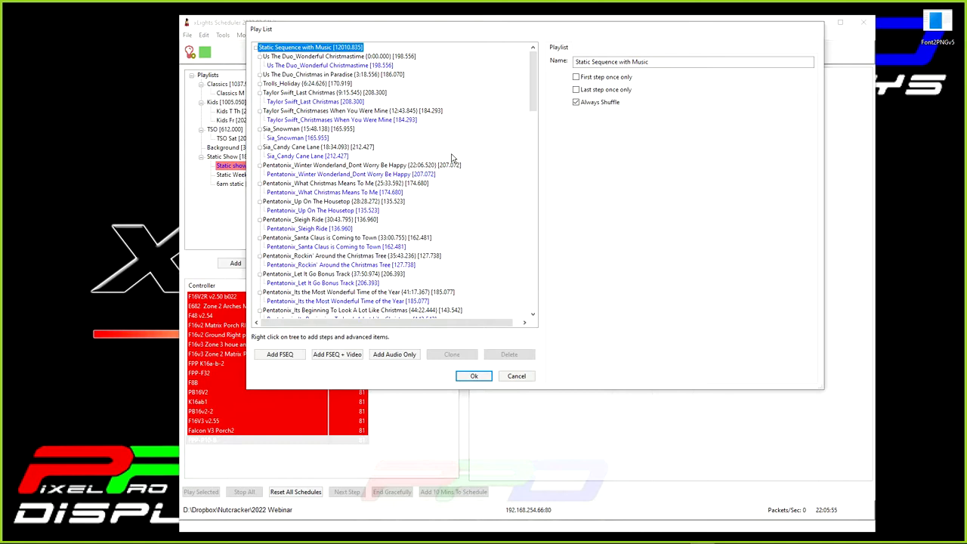
mouse_move(280, 60)
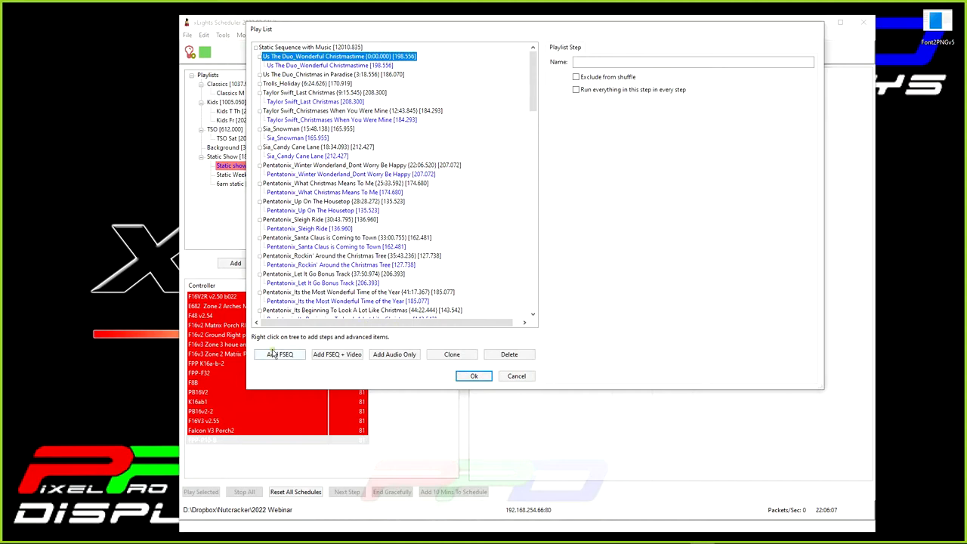
- Add 2021 Static time.fseq from the Nutcracker folder as a 120-second FSEQ step
left_click(280, 354)
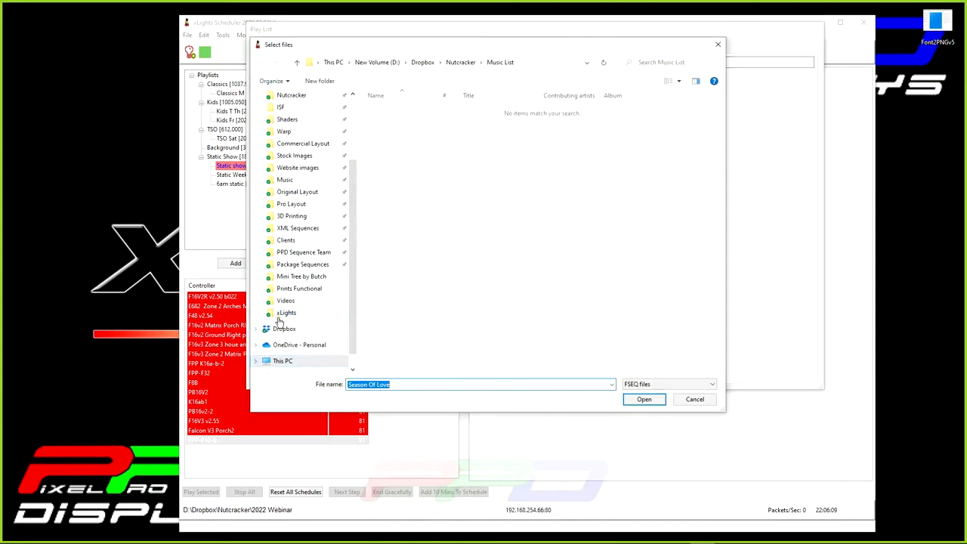
scroll("up", 3)
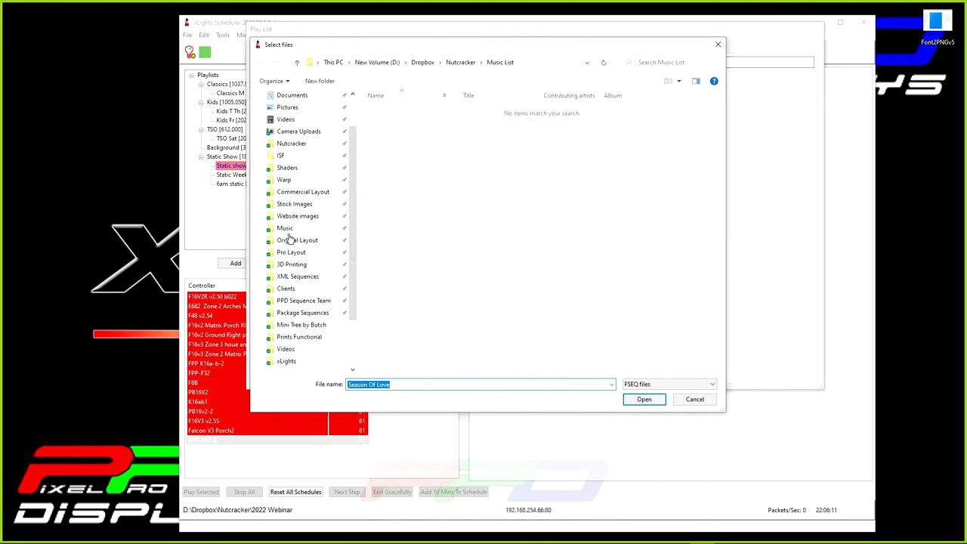
left_click(292, 187)
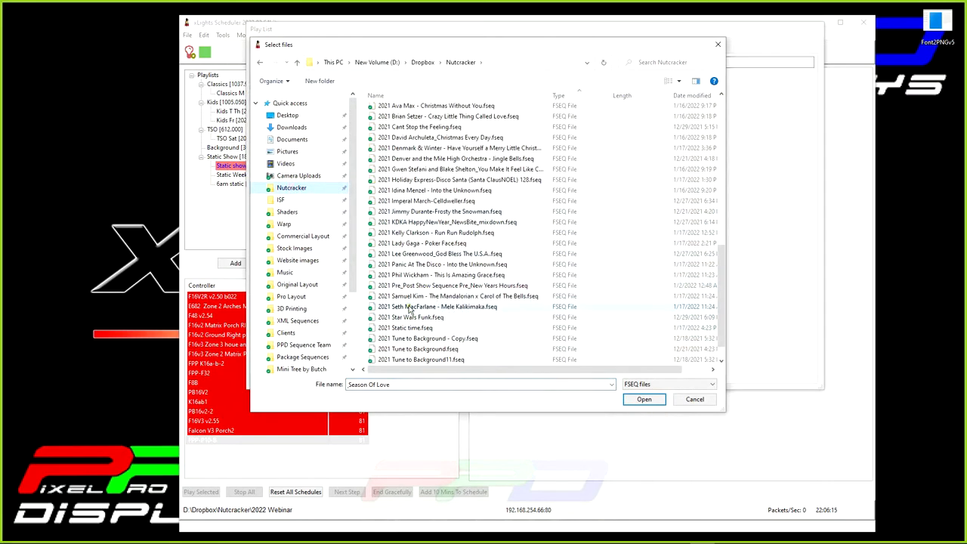
scroll("down", 3)
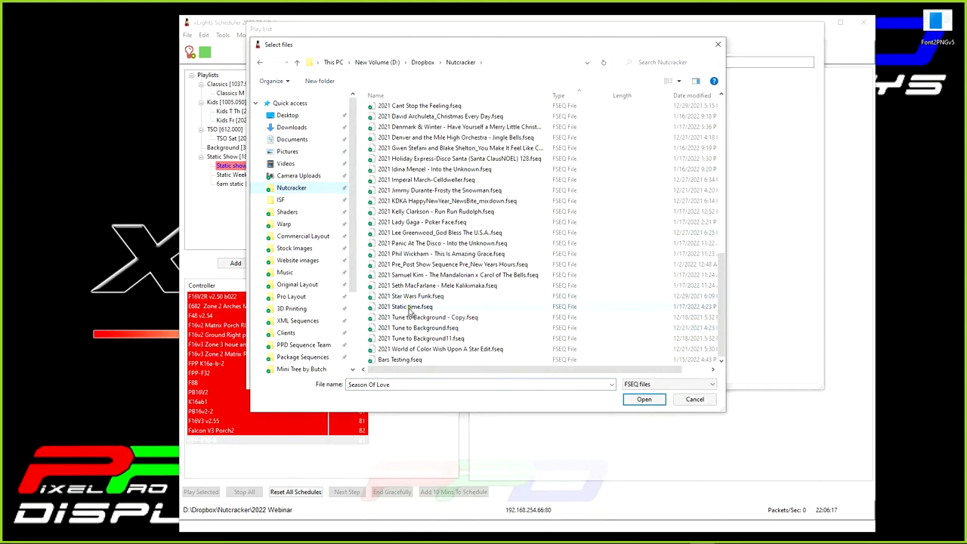
left_click(410, 306)
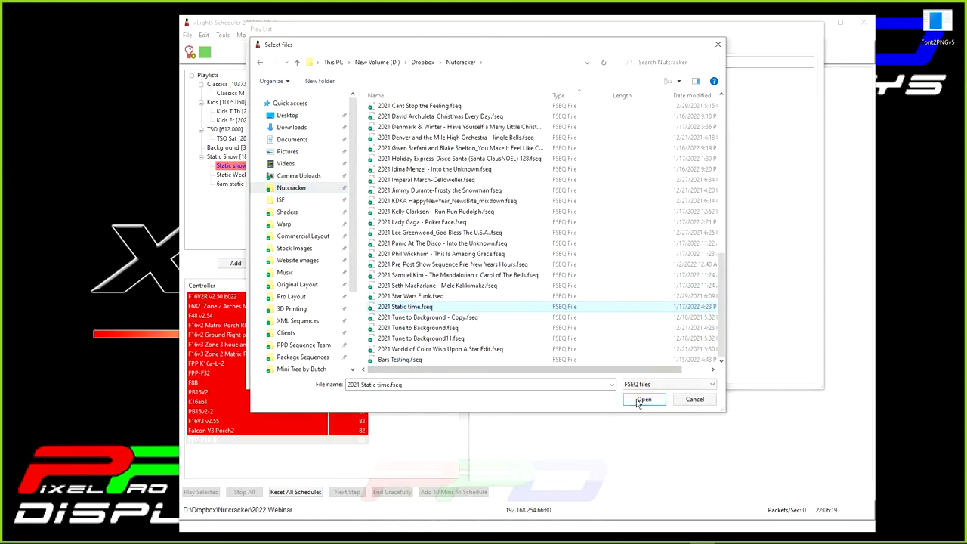
left_click(643, 399)
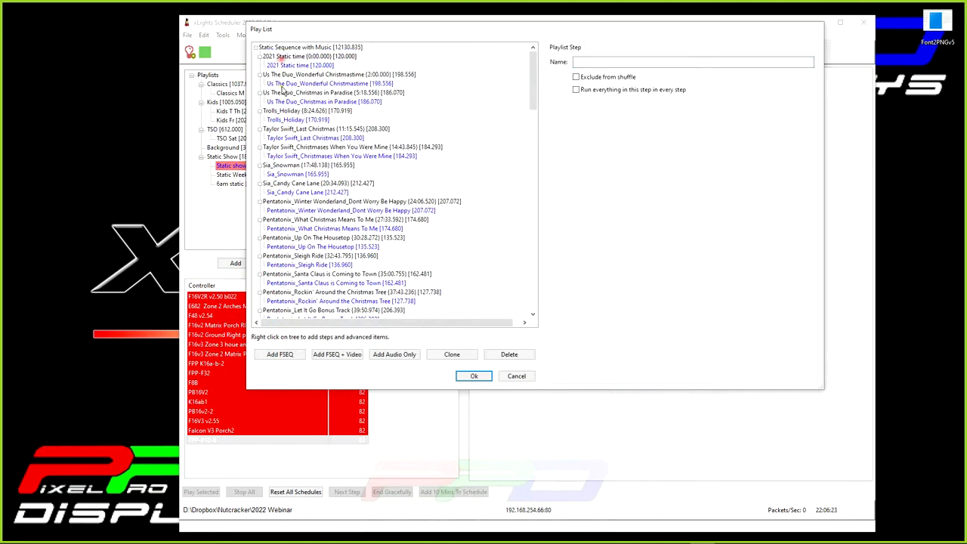
- Enable 'Run everything in this step in every step' for the 2021 Static time step
left_click(309, 56)
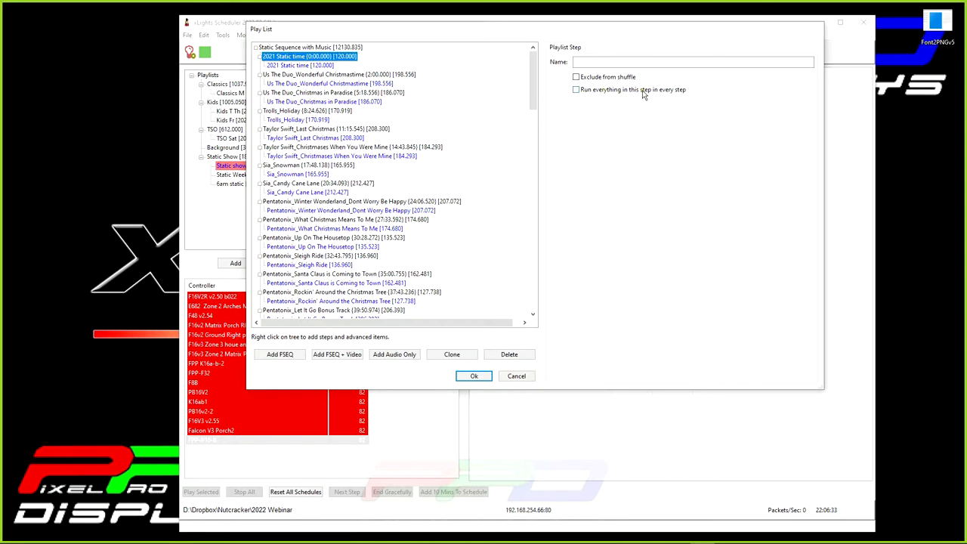
mouse_move(624, 96)
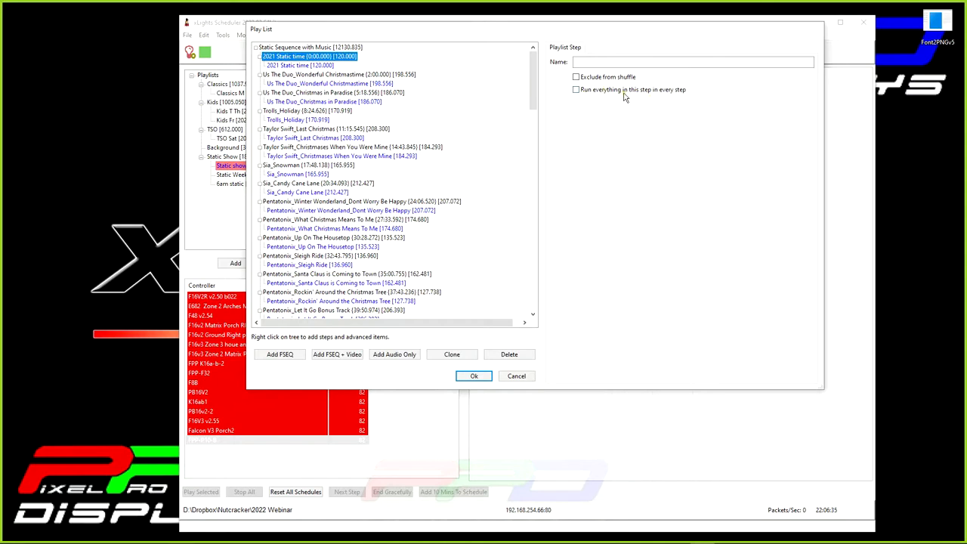
left_click(575, 89)
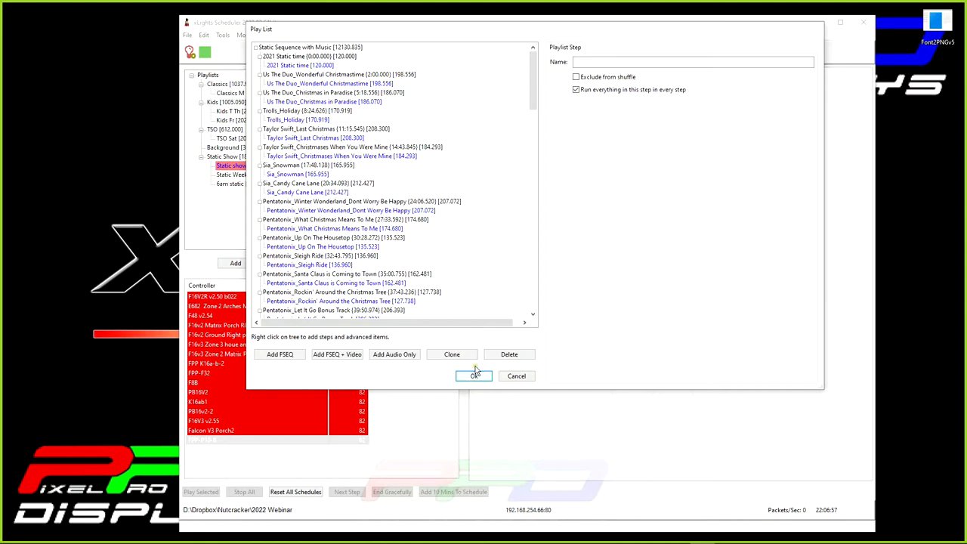
- Save the playlist with Ok and list Static Sequence with Music's steps in the tree
left_click(473, 375)
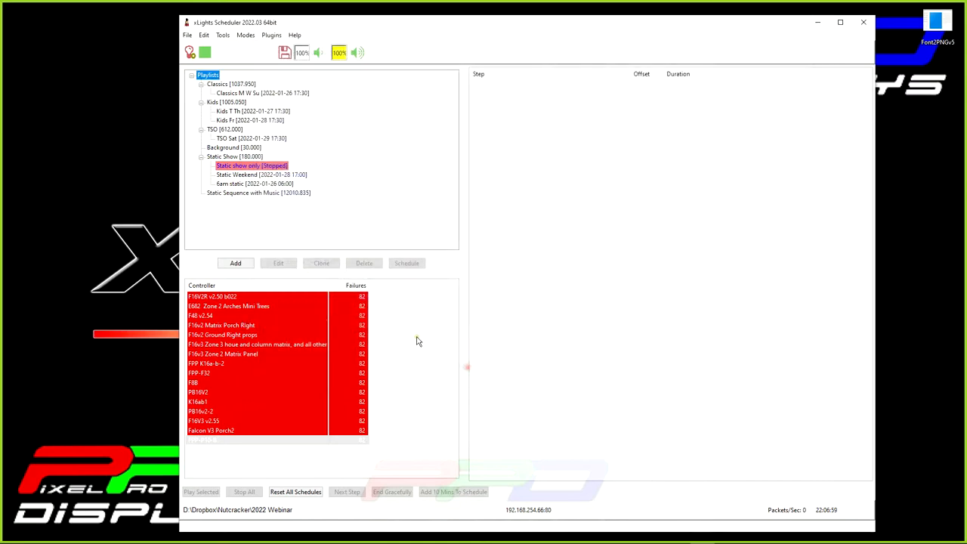
left_click(234, 157)
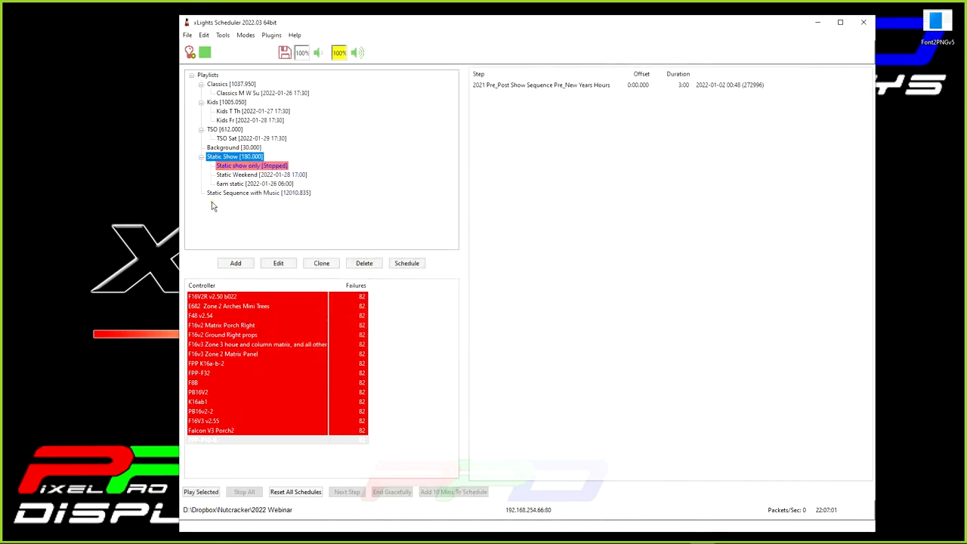
left_click(258, 192)
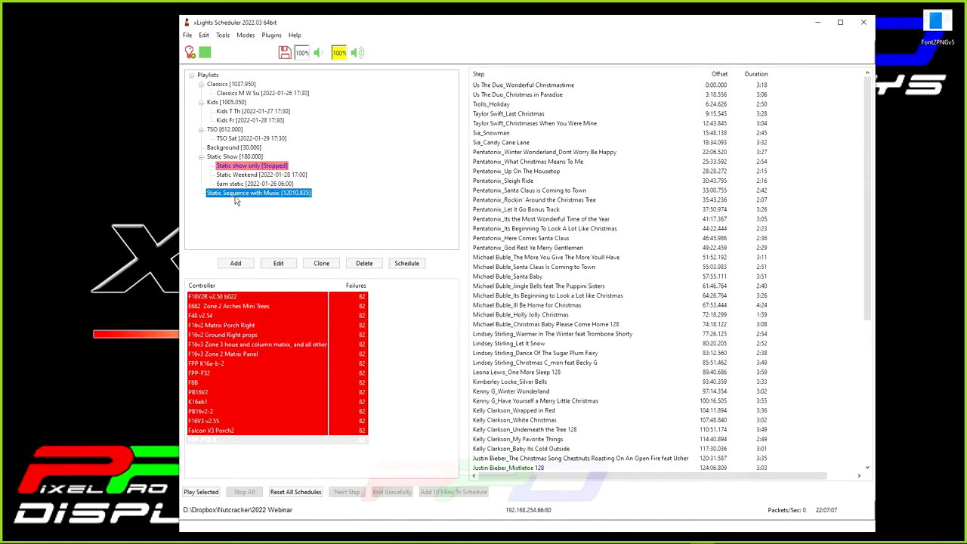
- Create a schedule for the playlist and name it 'Static Week days'
left_click(406, 262)
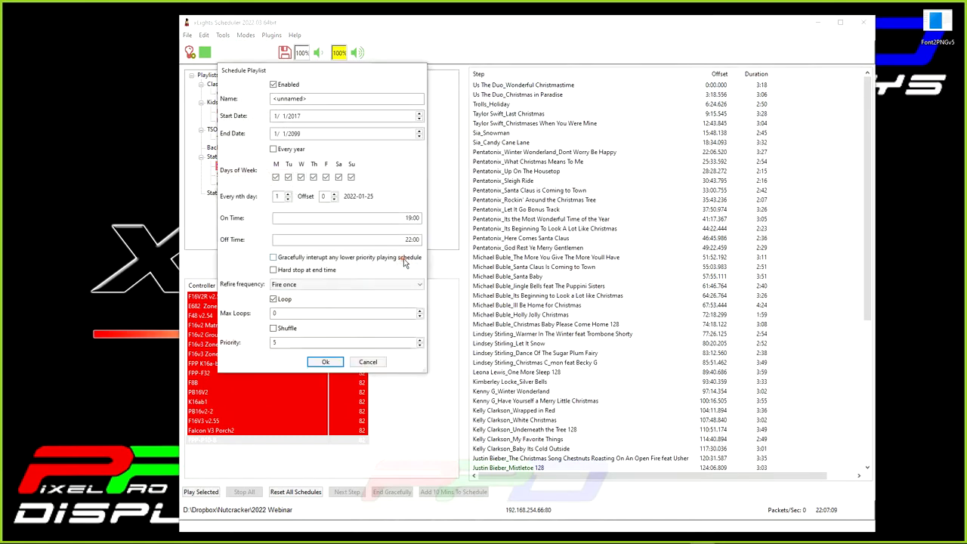
left_click(346, 98)
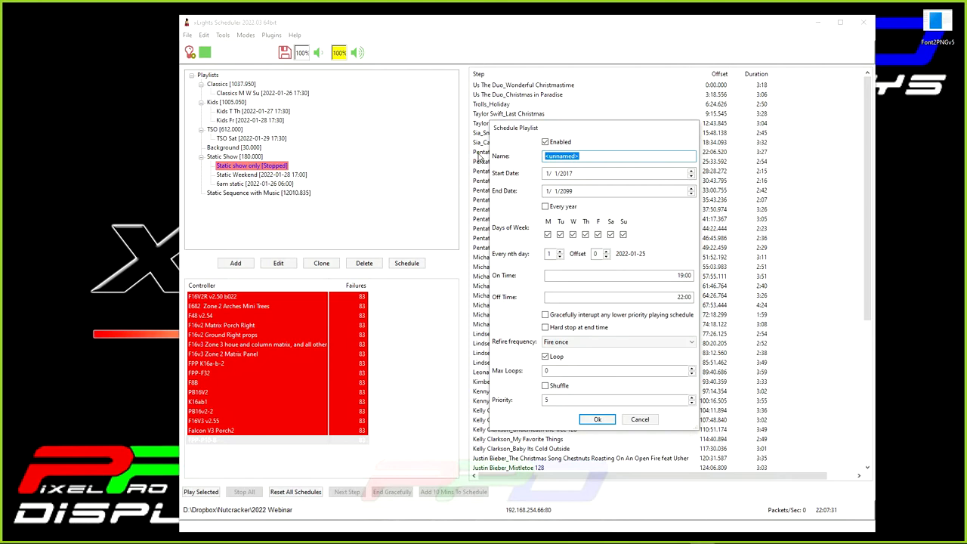
type("S")
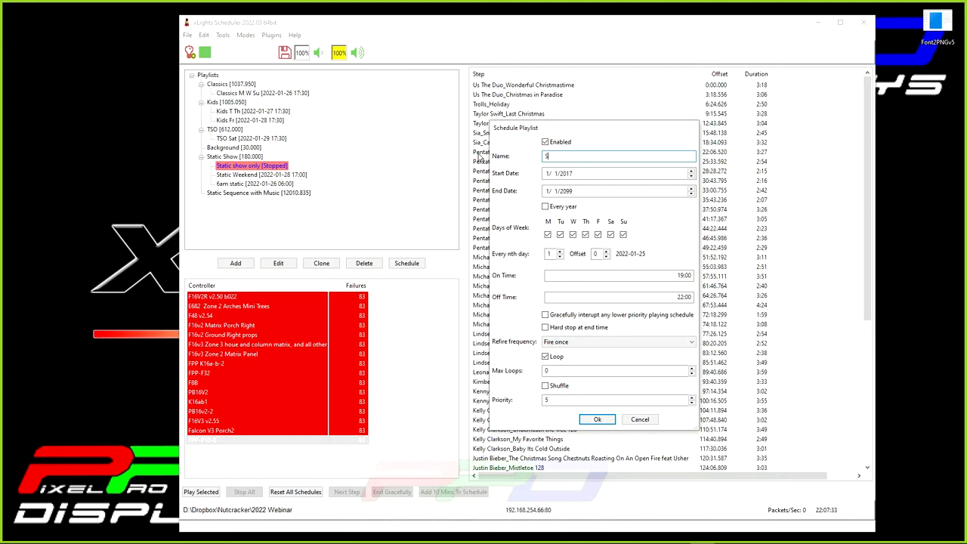
type("tatic")
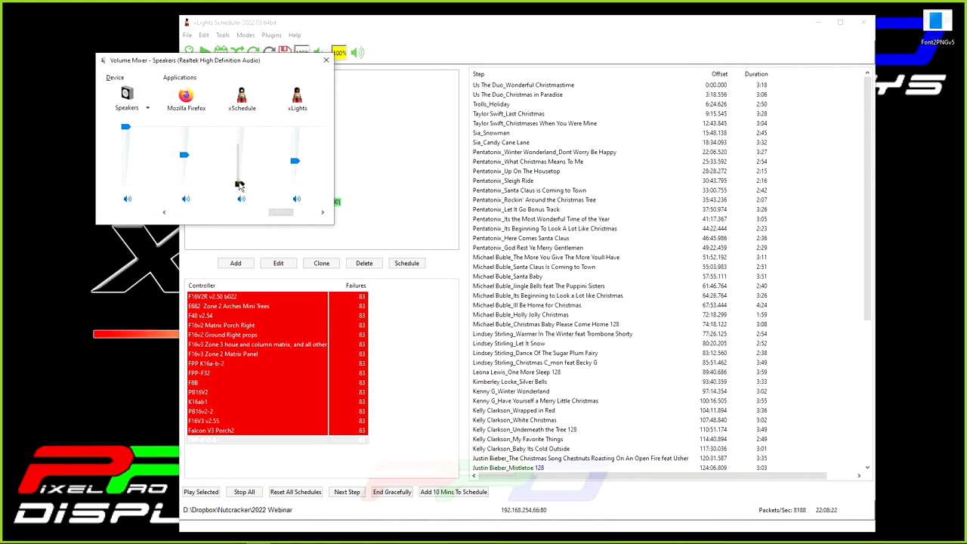
- Lower xSchedule's slider in the Windows Volume Mixer while the schedule plays
left_click_drag(238, 126, 238, 167)
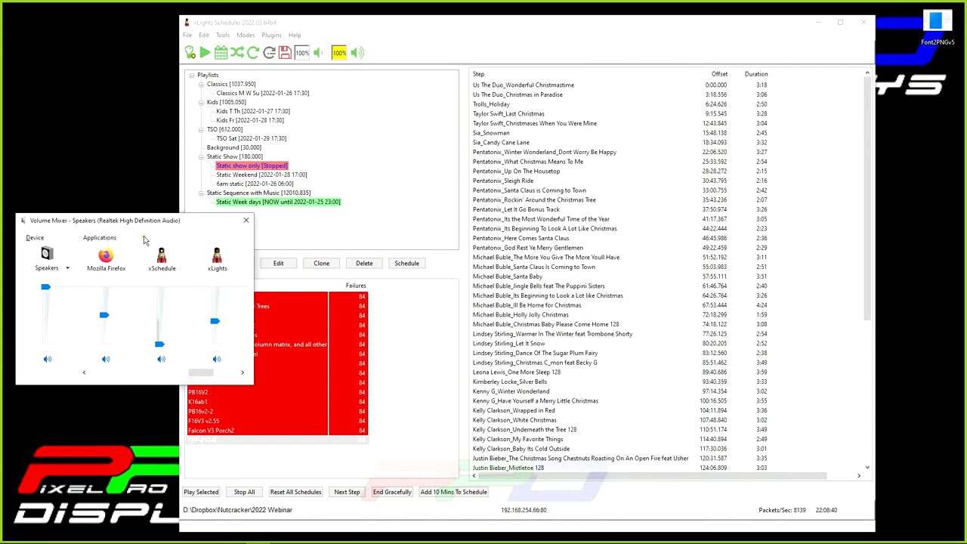
mouse_move(159, 321)
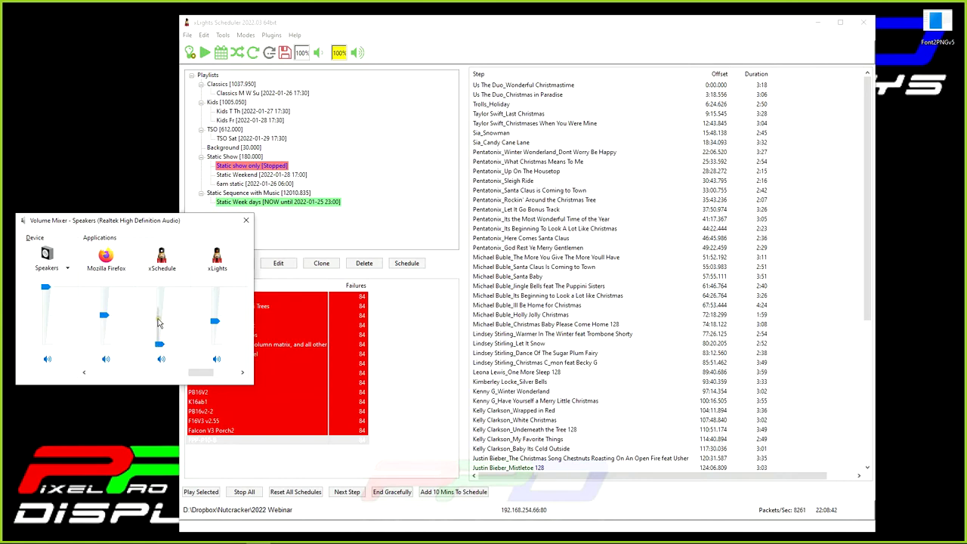
mouse_move(276, 213)
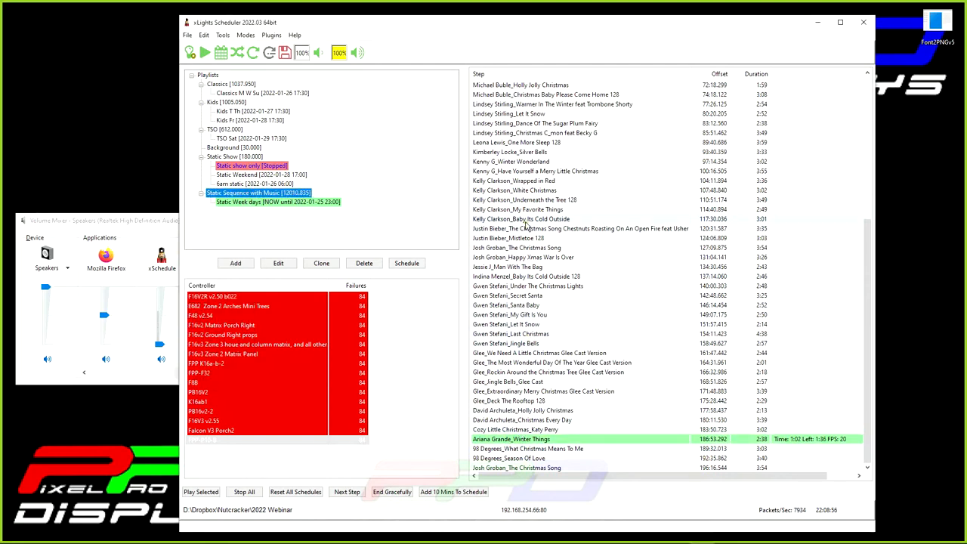
scroll("up", 3)
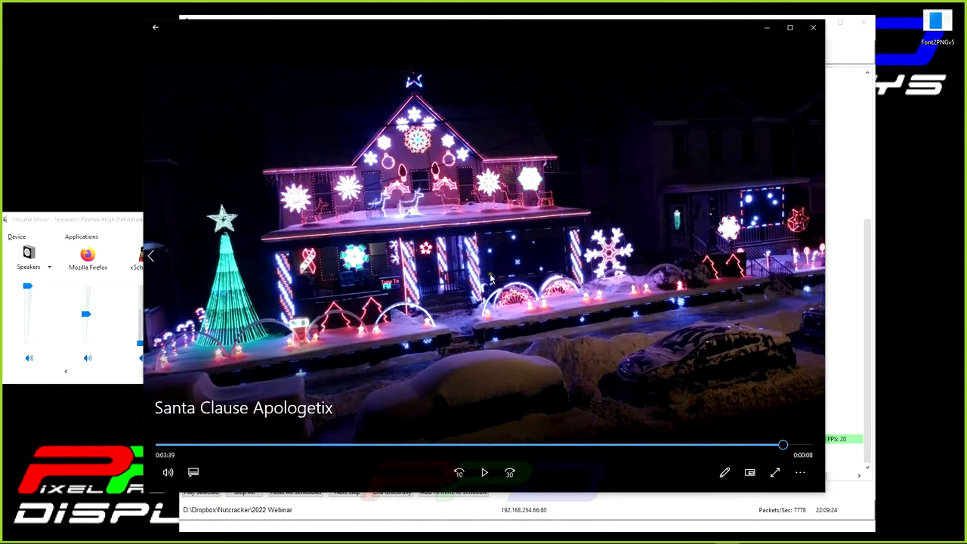
mouse_move(321, 354)
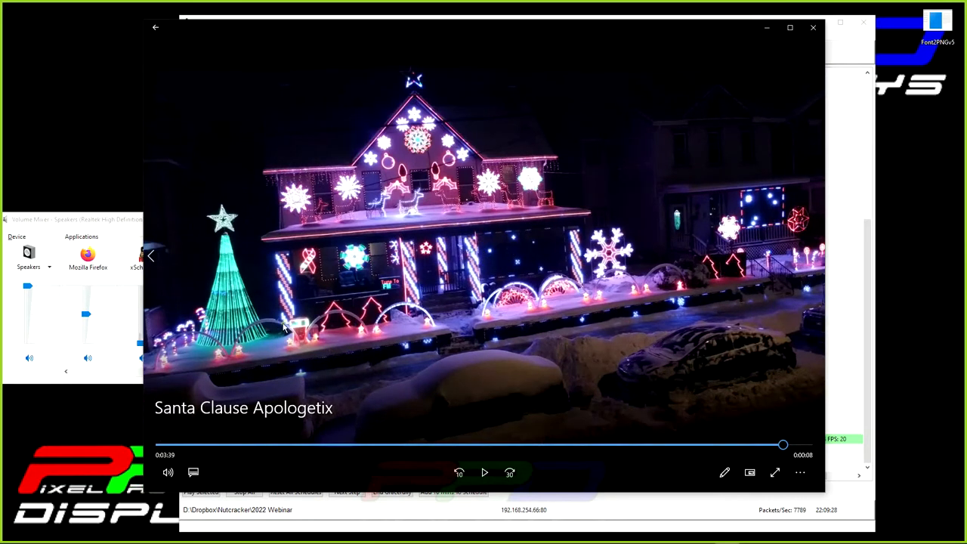
mouse_move(708, 395)
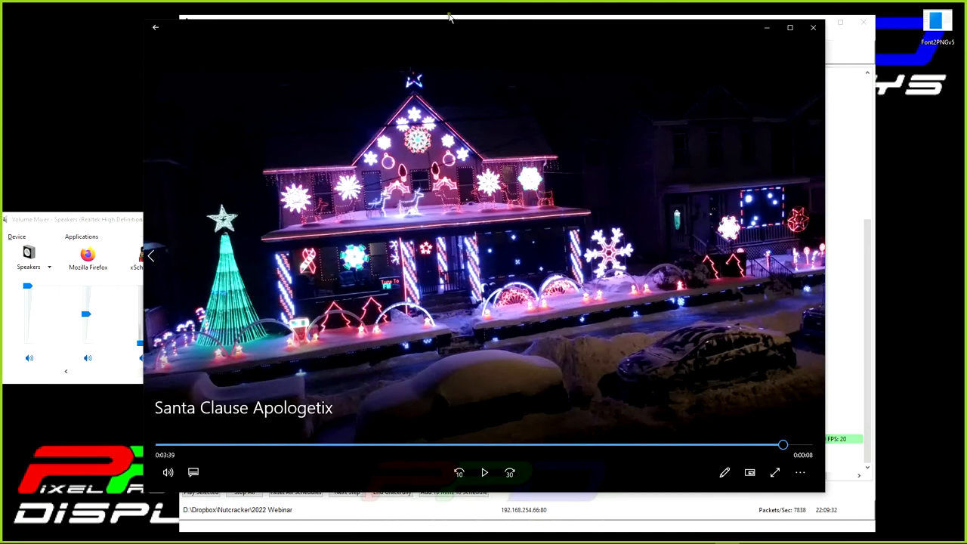
mouse_move(246, 125)
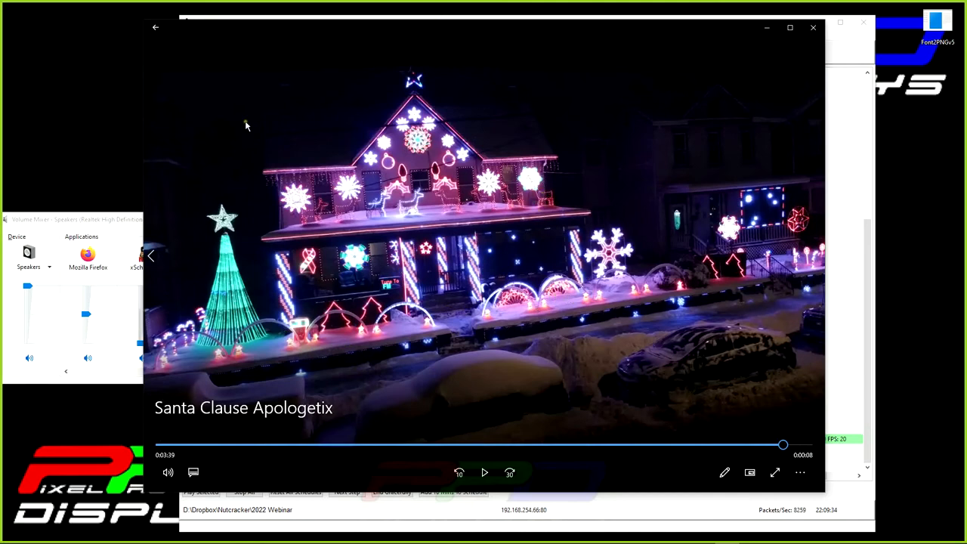
mouse_move(272, 28)
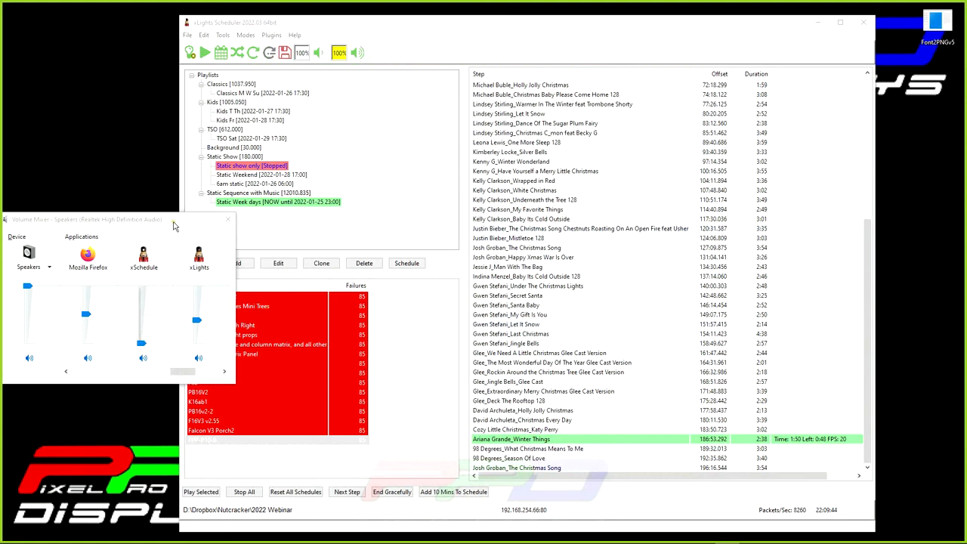
- Go back to xLights Scheduler and reselect the Static Sequence with Music playlist
left_click(227, 219)
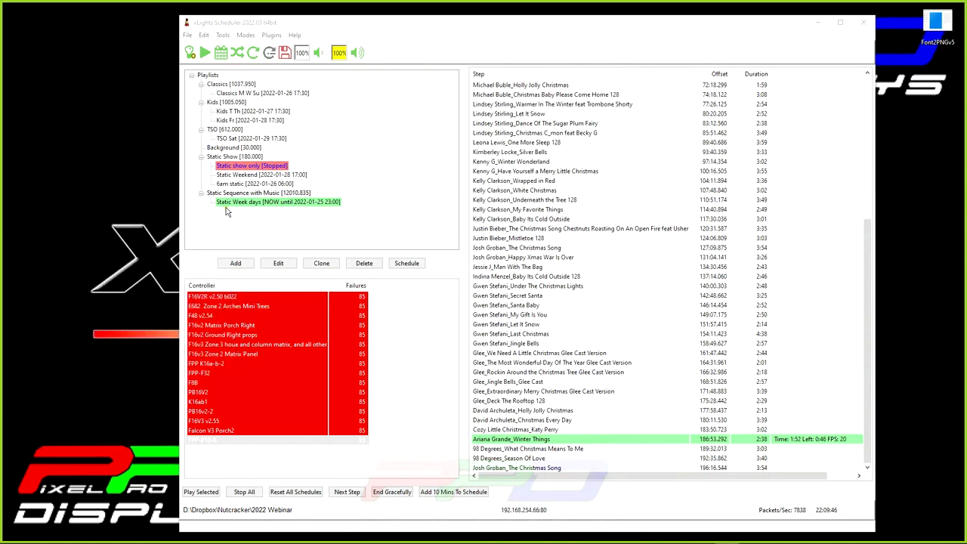
left_click(259, 193)
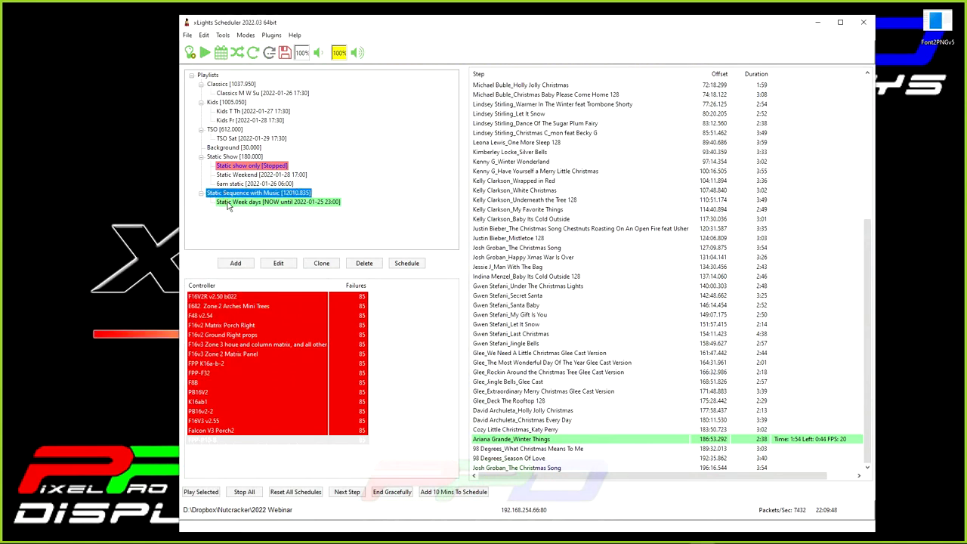